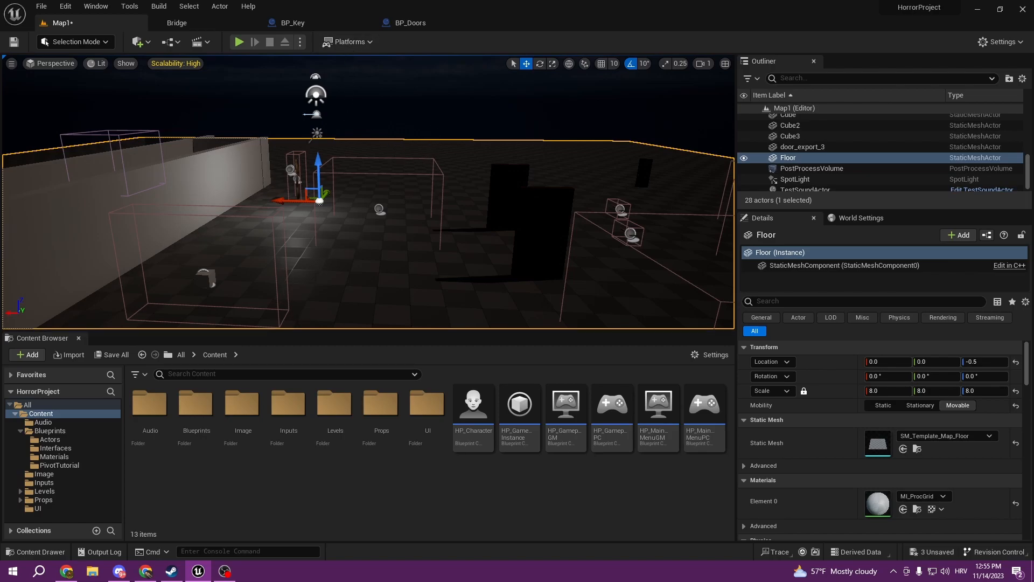
- Select the sky sphere and run a quick play test of the level, then stop it
{"action": "left_click", "coordinate": [809, 168]}
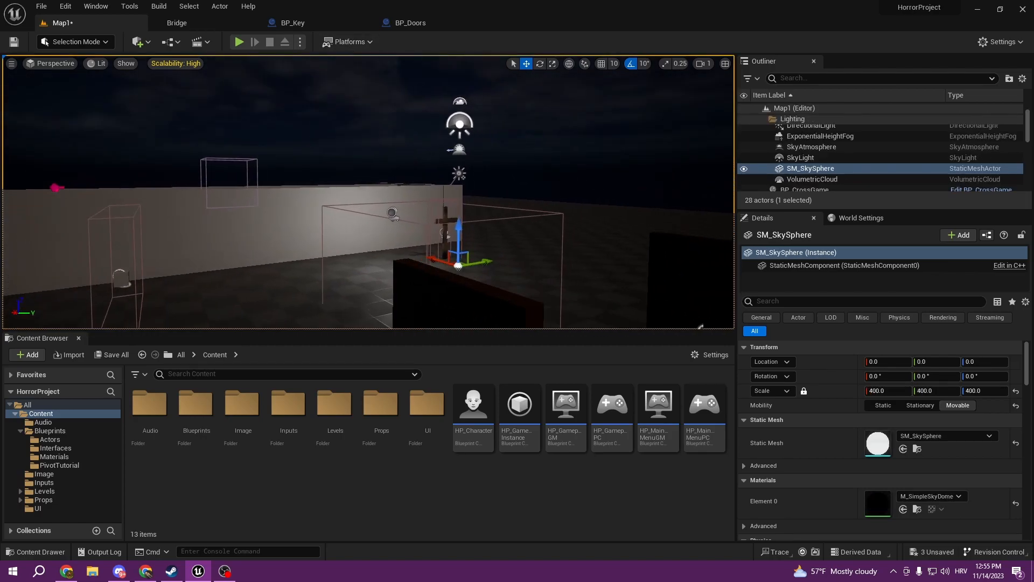
{"action": "left_click", "coordinate": [239, 42]}
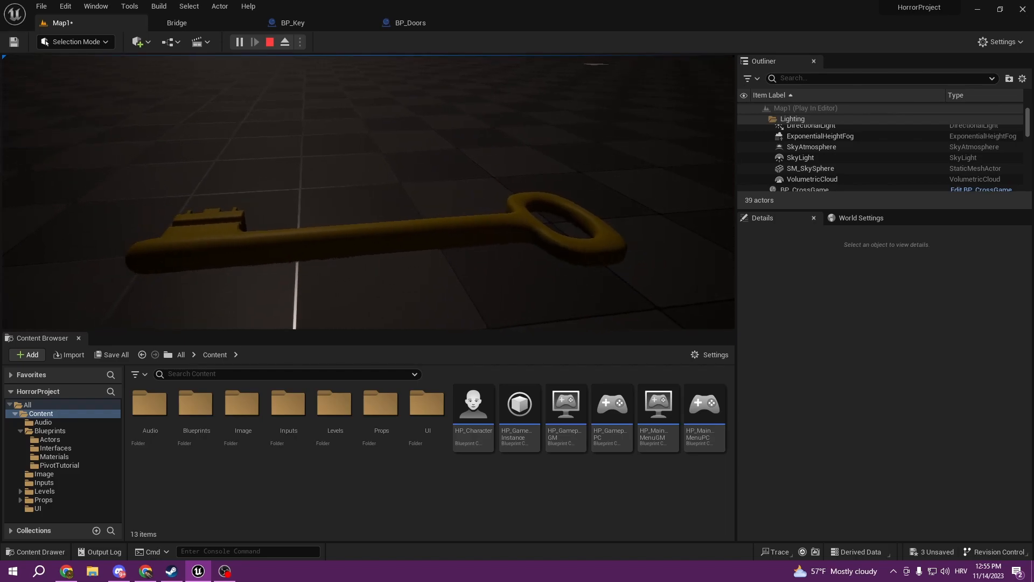
{"action": "left_click", "coordinate": [269, 42]}
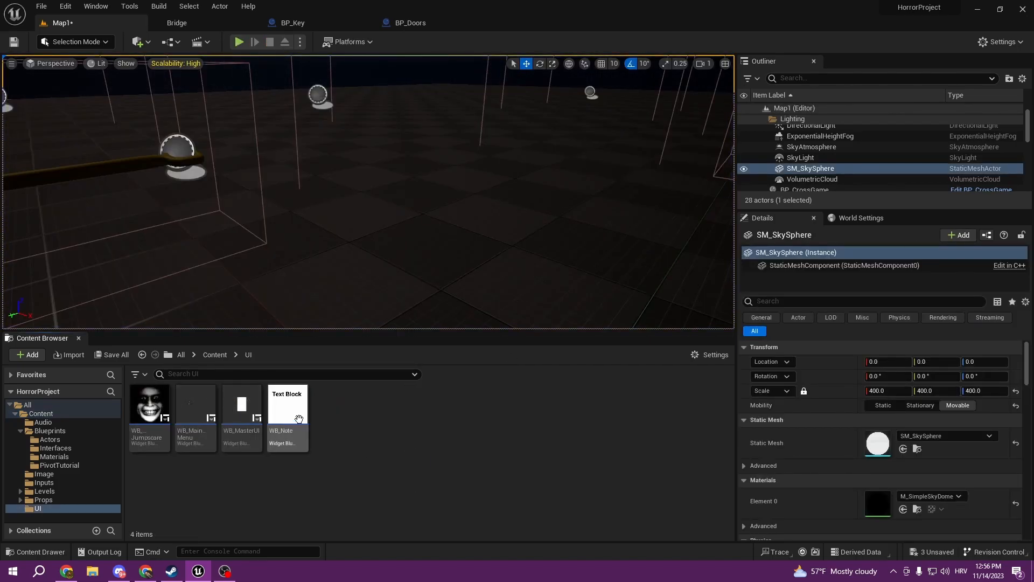
- Open the WB_MasterUI widget blueprint from the UI folder for editing
{"action": "left_click", "coordinate": [195, 405]}
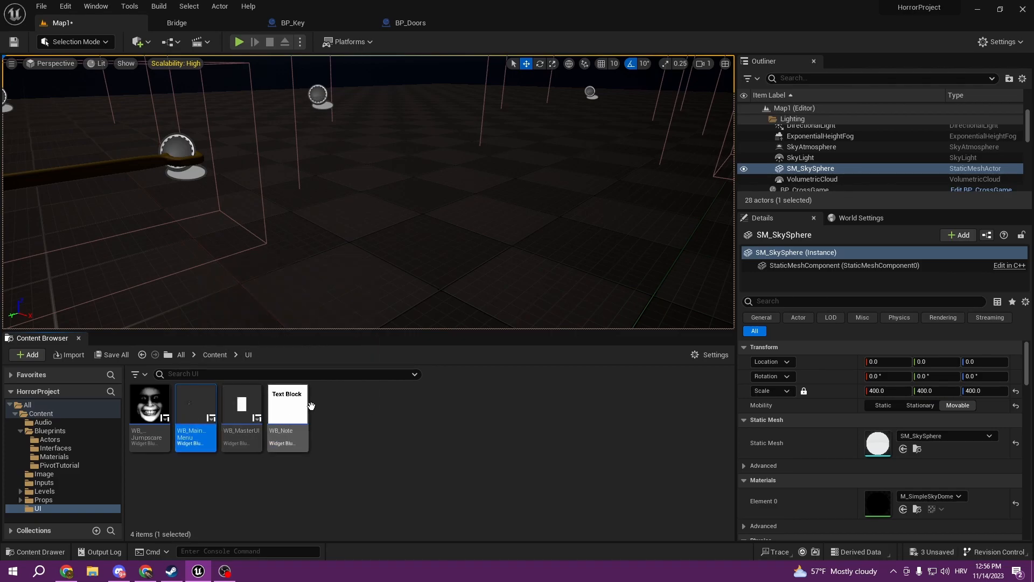
{"action": "double_click", "coordinate": [241, 407]}
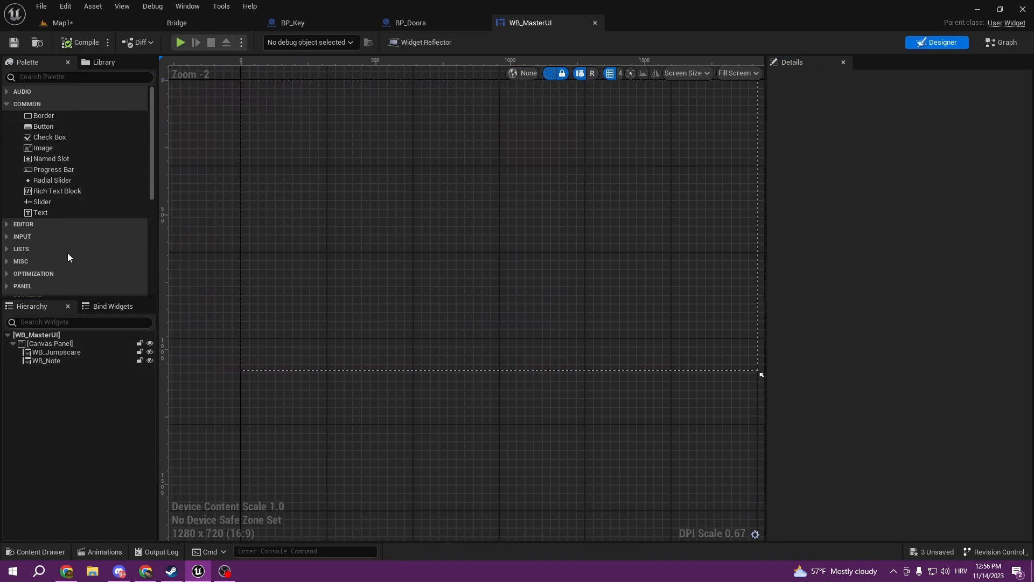
{"action": "mouse_move", "coordinate": [4, 258]}
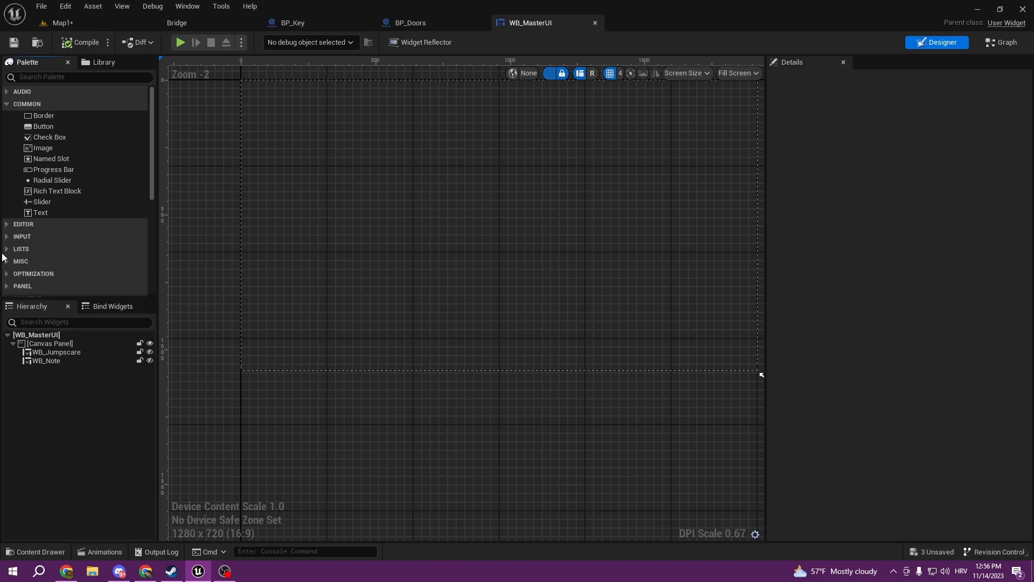
{"action": "mouse_move", "coordinate": [23, 92]}
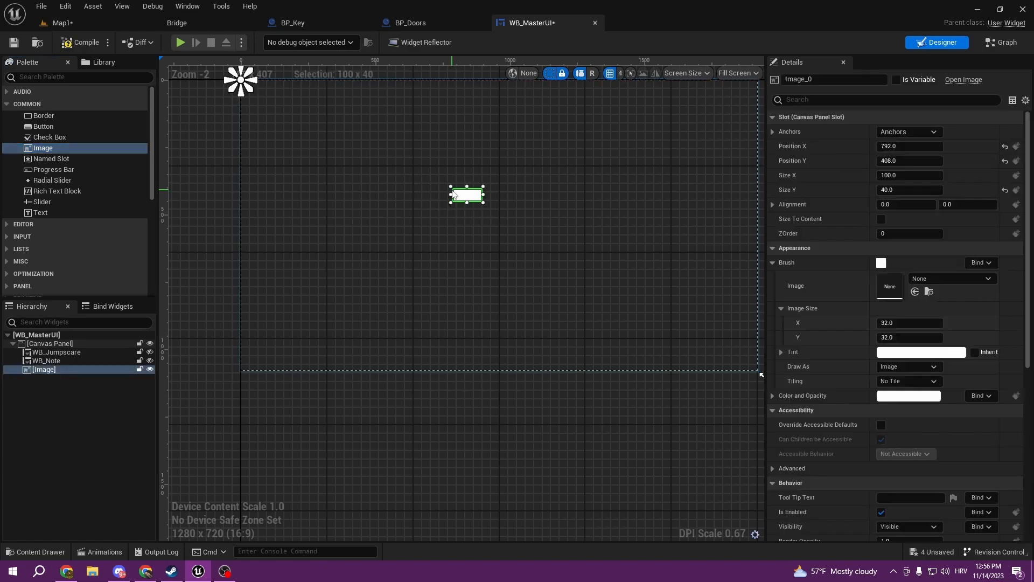
- Anchor the Image to the canvas centre with position 0/0 and alignment 0.5/0.5
{"action": "left_click", "coordinate": [908, 132]}
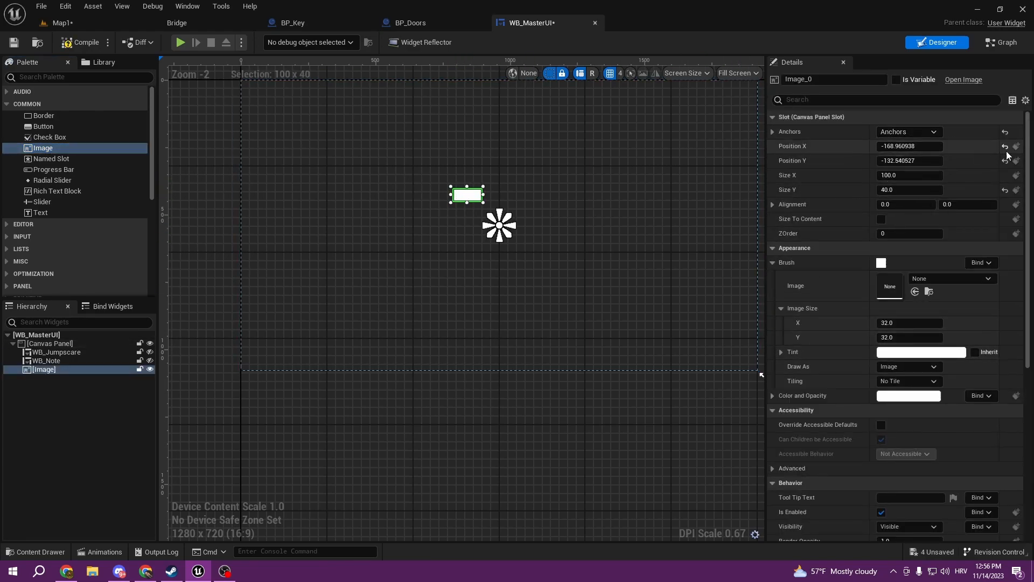
{"action": "left_click", "coordinate": [1005, 146]}
{"action": "type", "text": "10"}
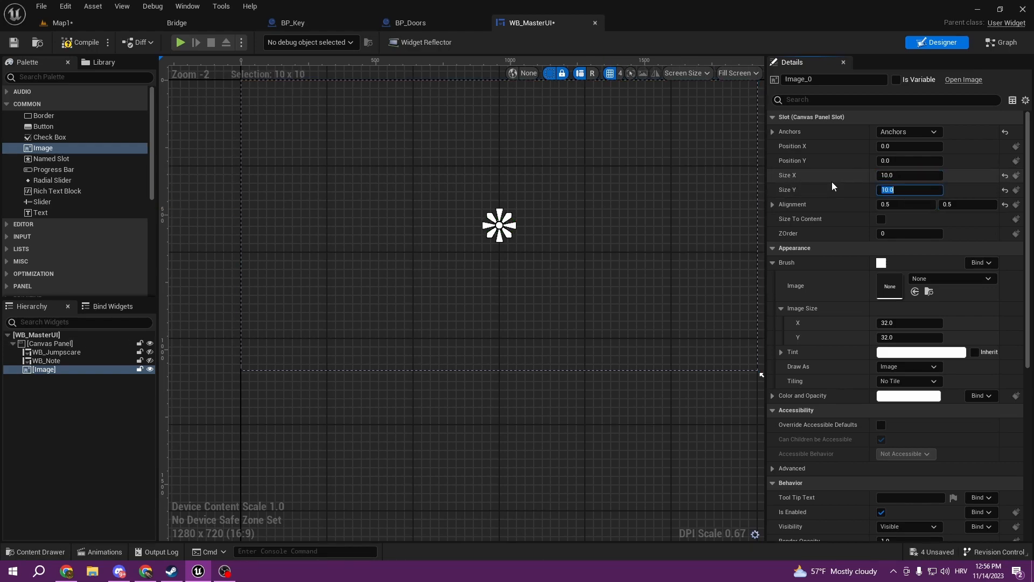
{"action": "left_click", "coordinate": [50, 343]}
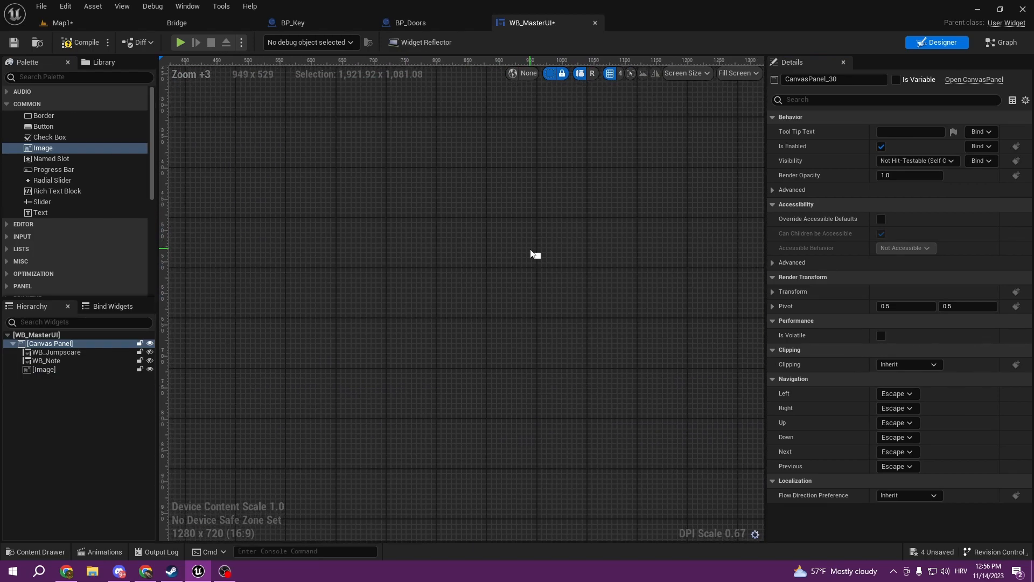
{"action": "left_click", "coordinate": [44, 369]}
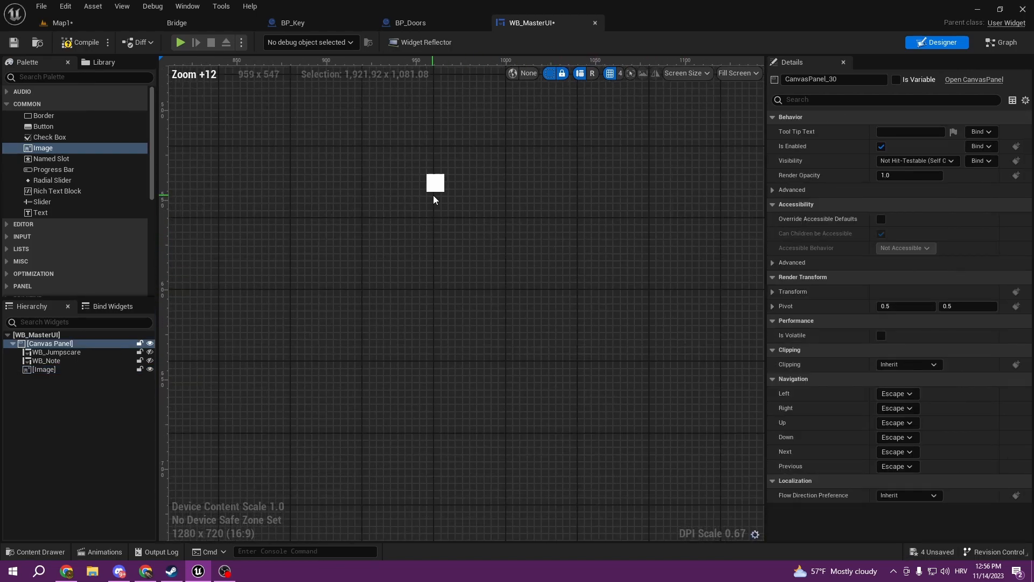
- Shrink the Image to 5×5 and check the small white square on the canvas
{"action": "left_click", "coordinate": [45, 369]}
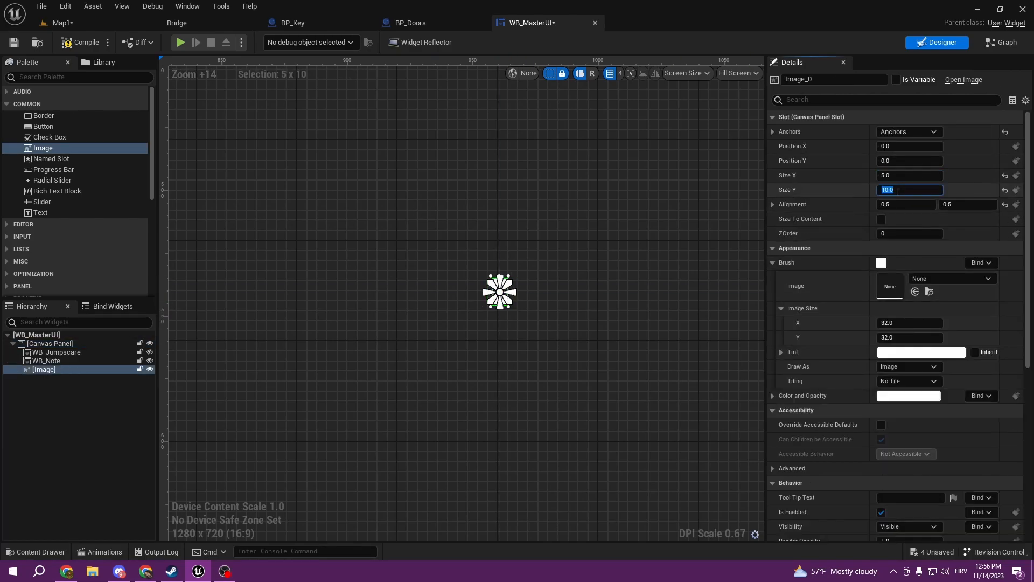
{"action": "left_click", "coordinate": [50, 343]}
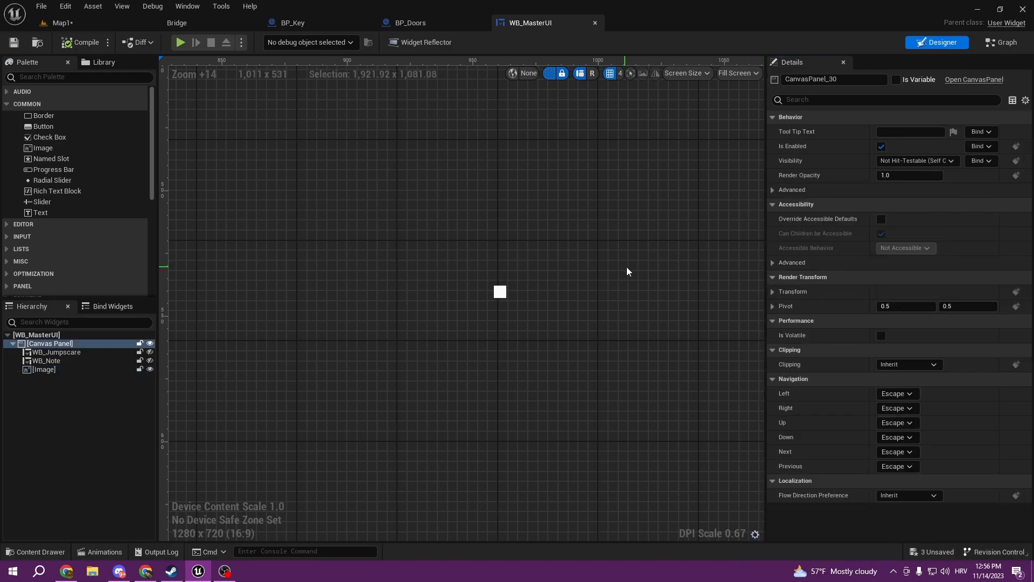
{"action": "left_click", "coordinate": [44, 368]}
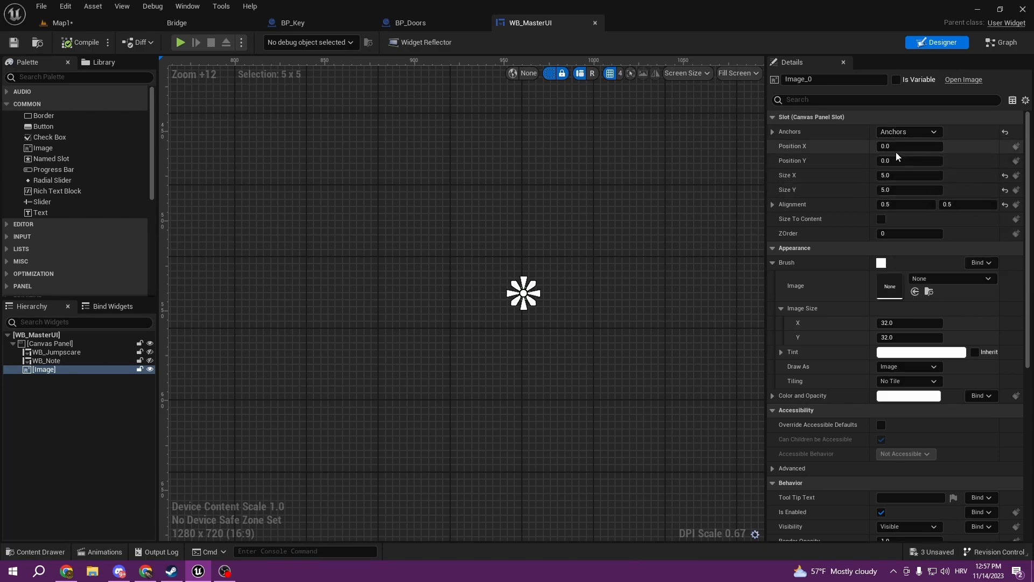
{"action": "mouse_move", "coordinate": [896, 161]}
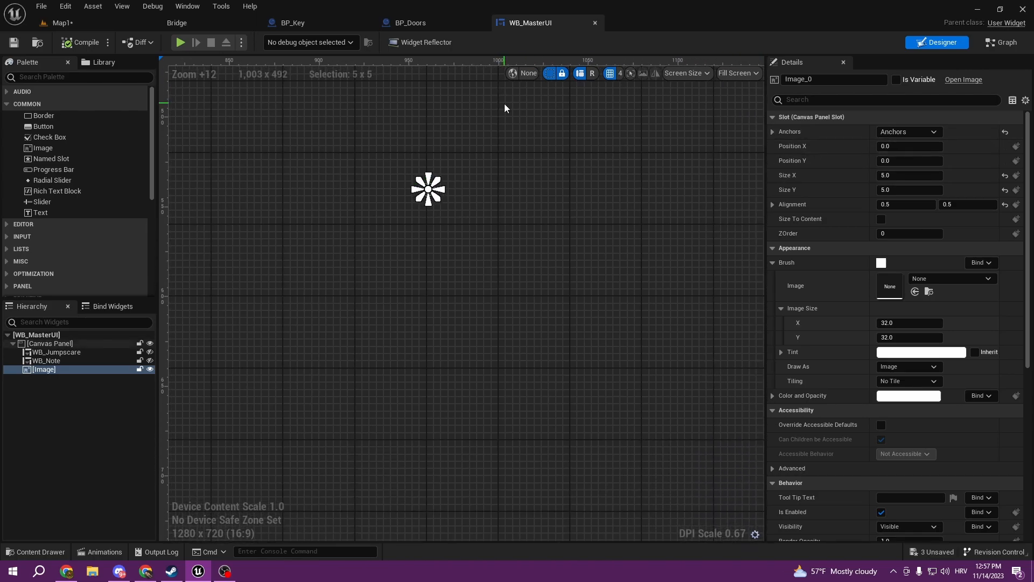
{"action": "left_click", "coordinate": [50, 343]}
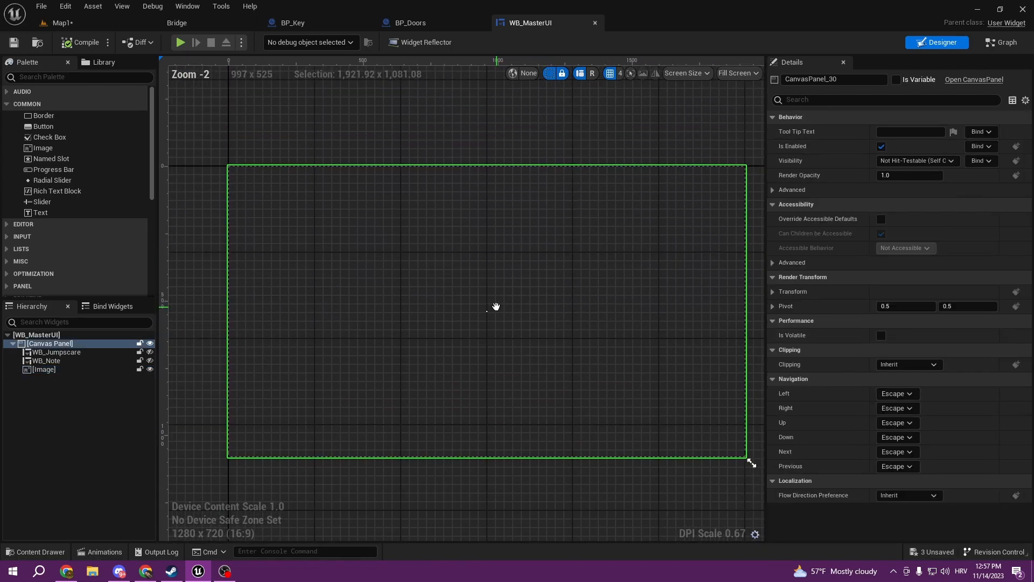
- Return to the Map1 level editor and bring up the User Interface asset types in the UI folder
{"action": "left_click", "coordinate": [181, 42]}
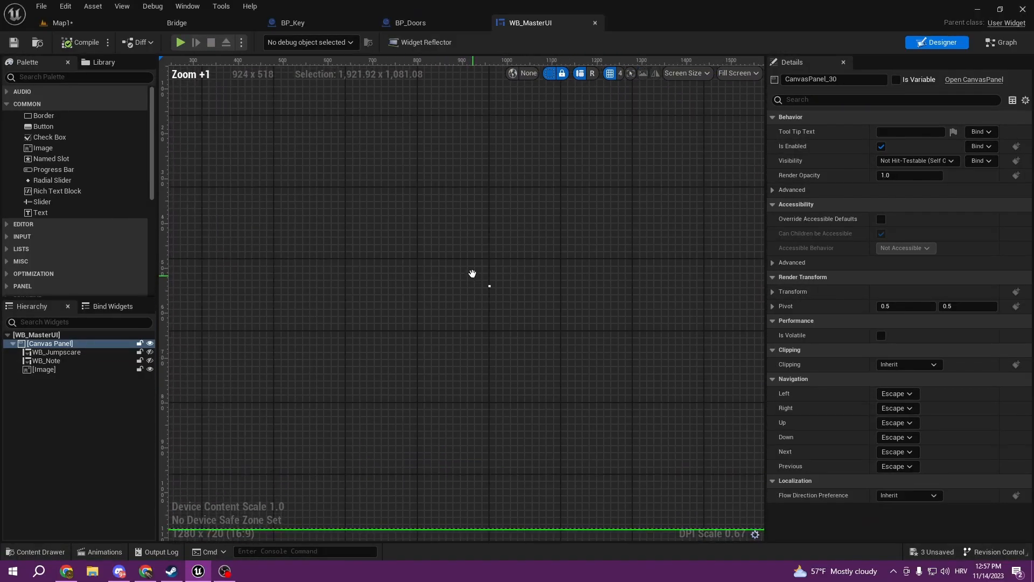
{"action": "scroll", "scroll_direction": "down", "scroll_amount": 3}
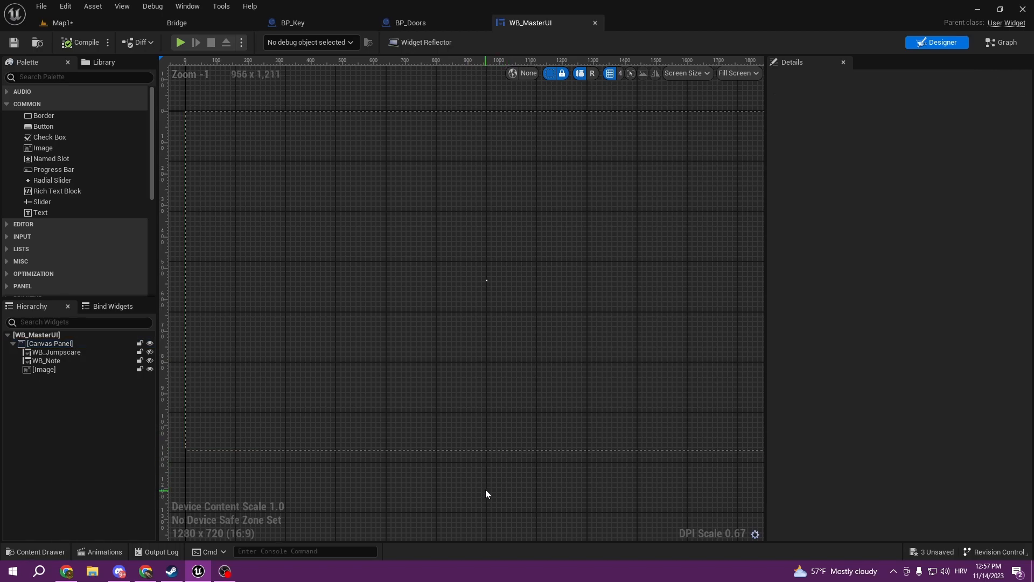
{"action": "left_click", "coordinate": [49, 343]}
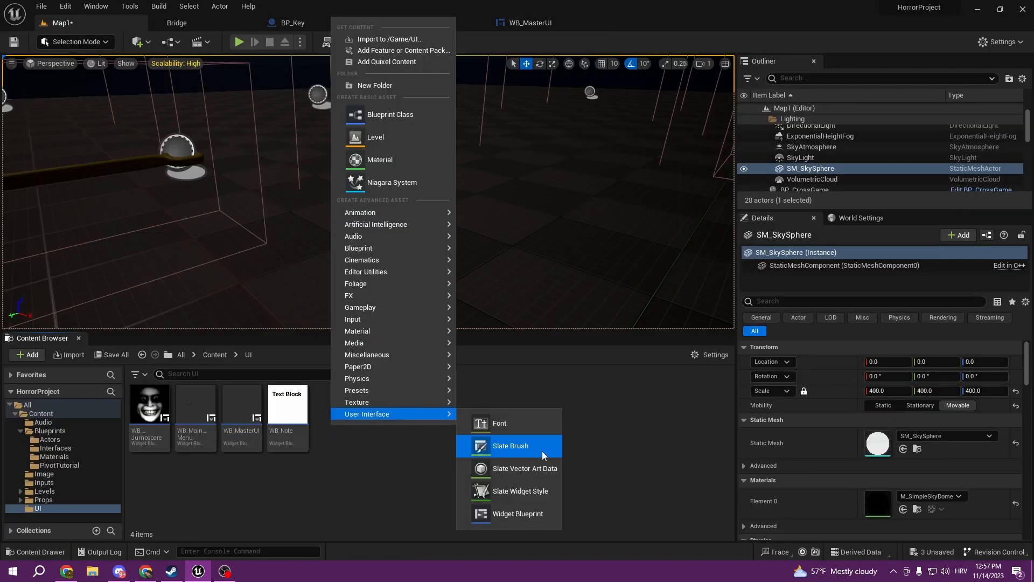
- Create widget blueprint WB_Crosshair with a single white Image, then go back to WB_MasterUI
{"action": "left_click", "coordinate": [518, 513]}
{"action": "type", "text": "WB_InteractDot"}
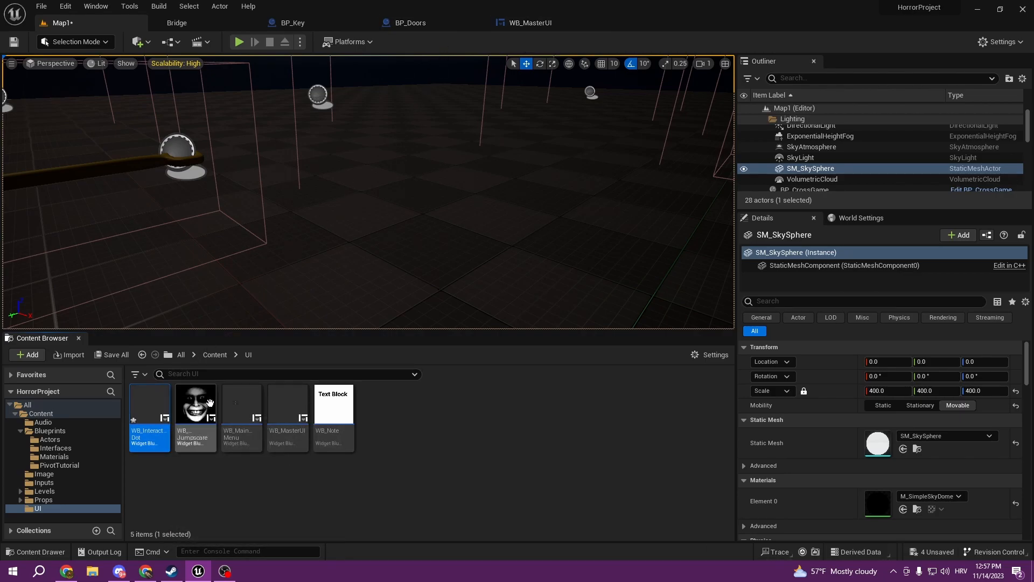
{"action": "double_click", "coordinate": [149, 431]}
{"action": "type", "text": "WB_Crosshair"}
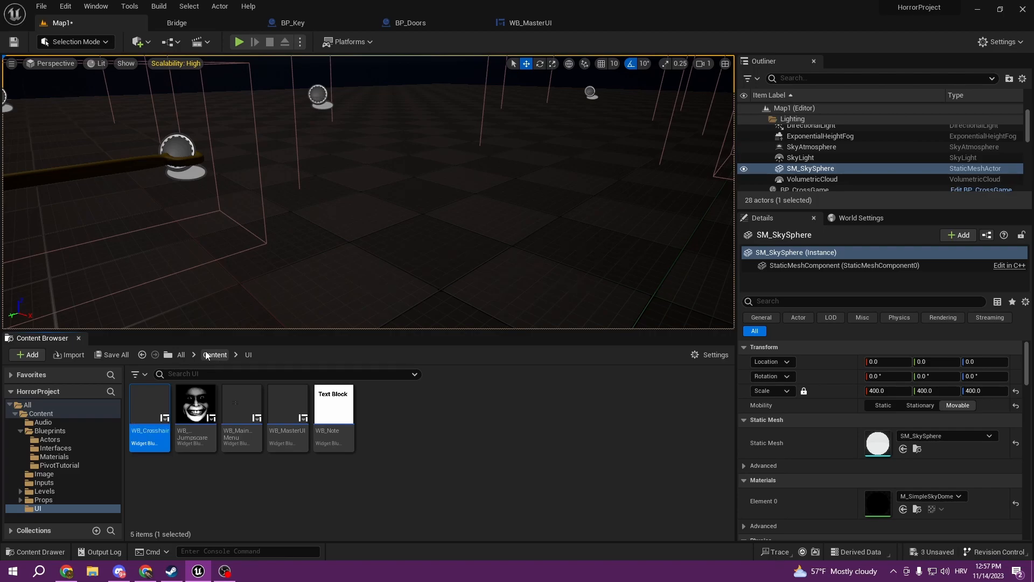
{"action": "double_click", "coordinate": [149, 403]}
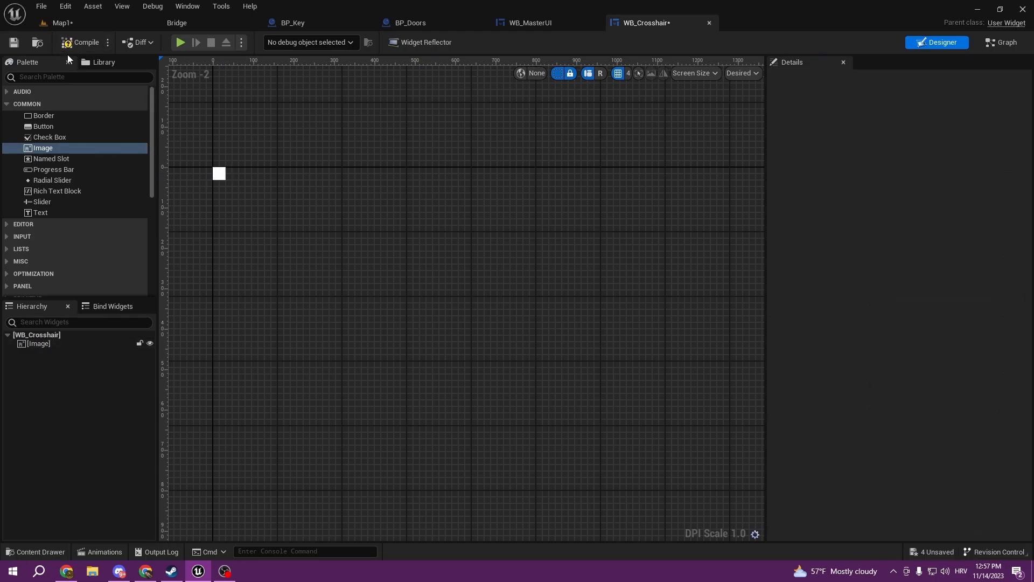
{"action": "left_click", "coordinate": [218, 173]}
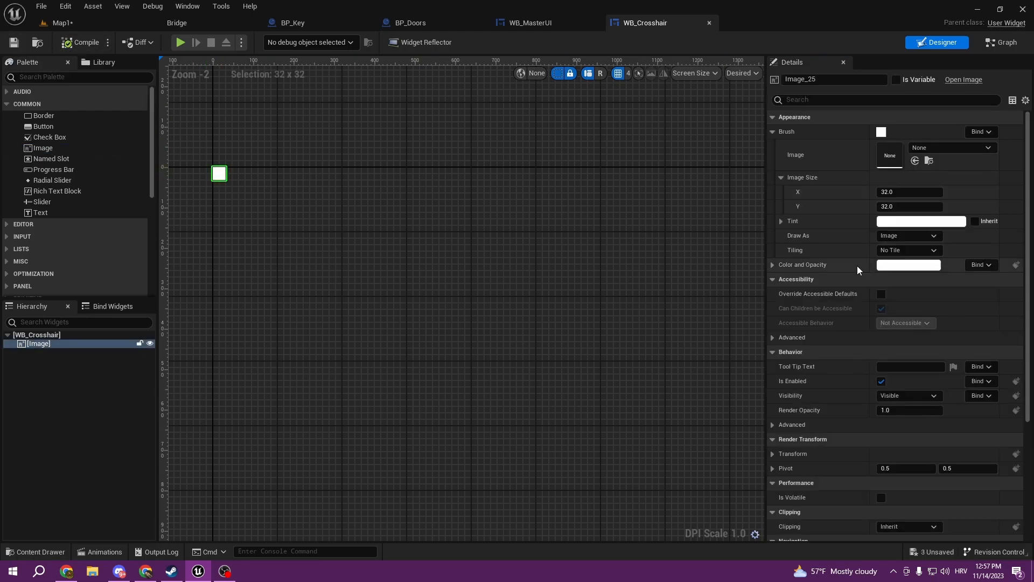
{"action": "left_click", "coordinate": [531, 23]}
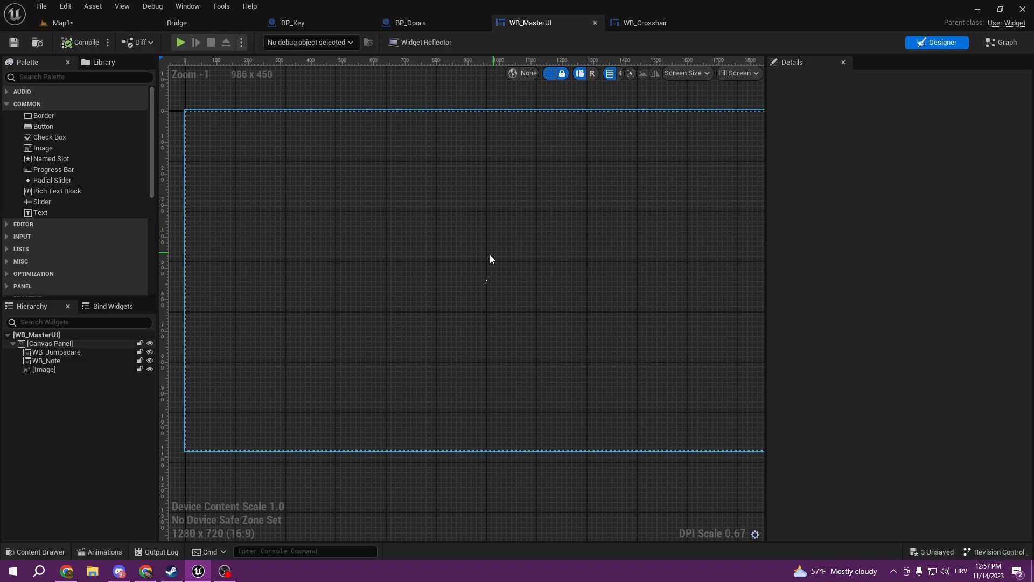
- Replace the old Image with a centred 10×10 WB_Crosshair widget on the canvas
{"action": "key", "text": "Delete"}
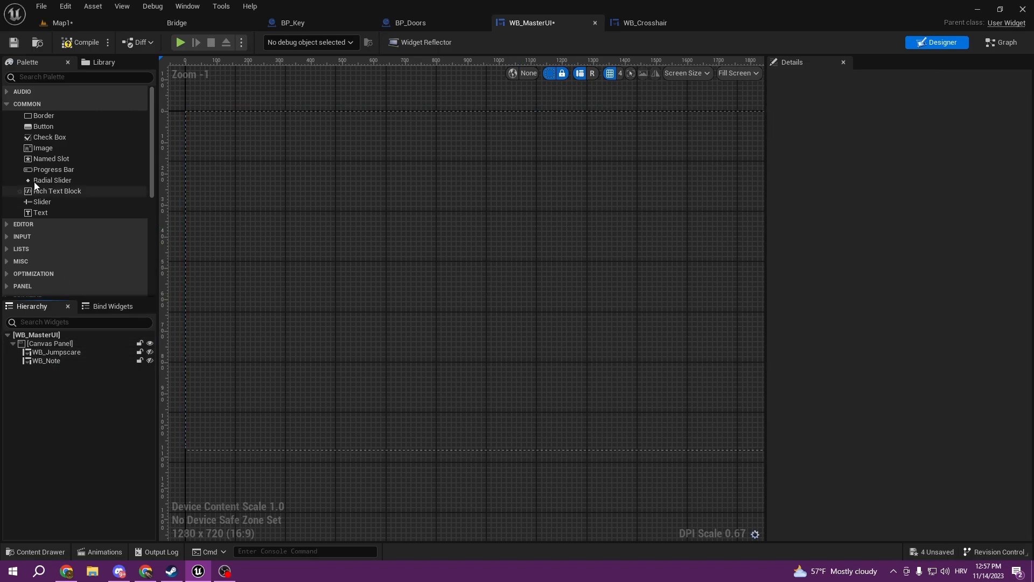
{"action": "scroll", "scroll_direction": "down", "scroll_amount": 3}
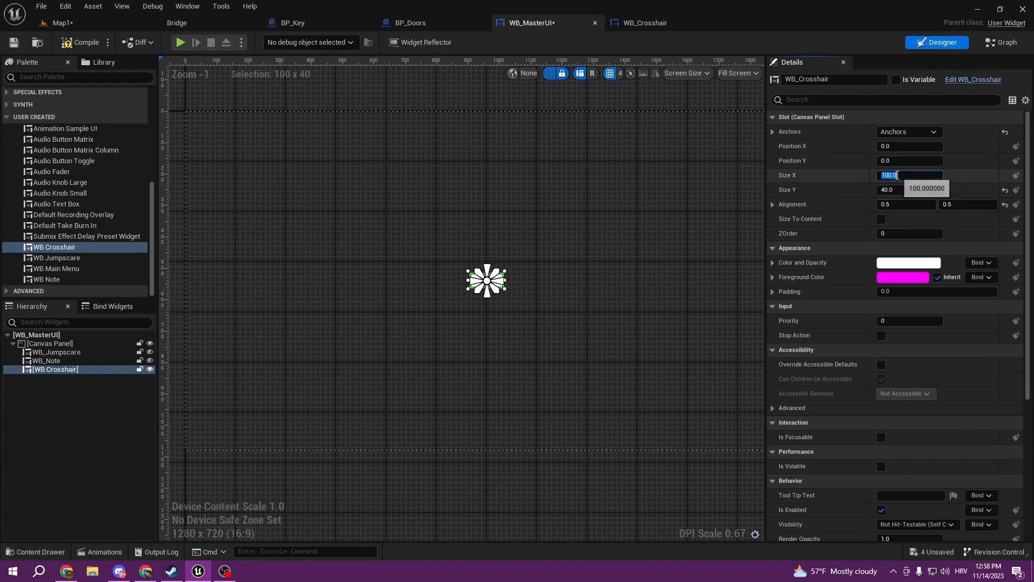
{"action": "left_click", "coordinate": [49, 343]}
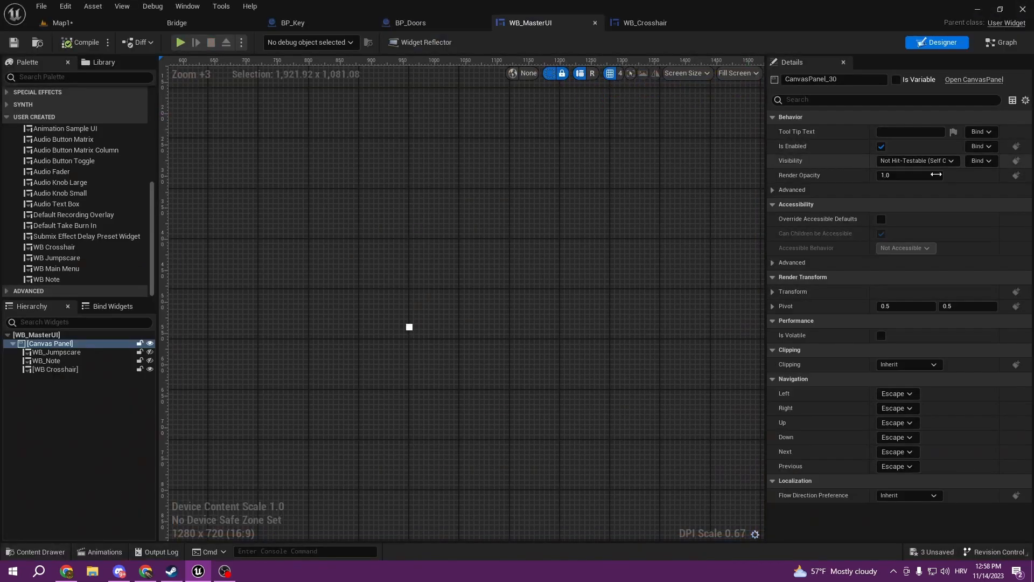
{"action": "left_click", "coordinate": [56, 370]}
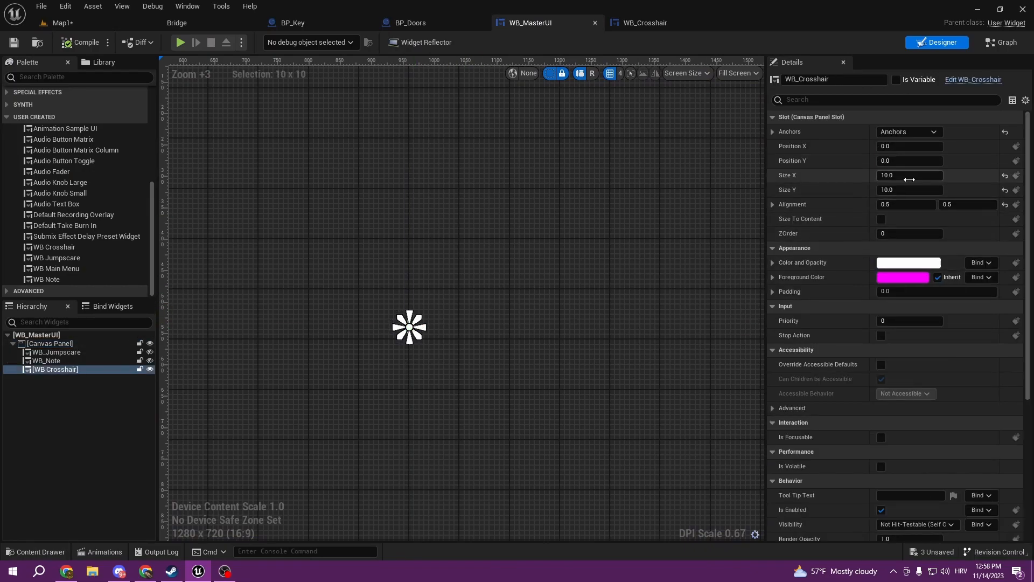
{"action": "left_click", "coordinate": [49, 343]}
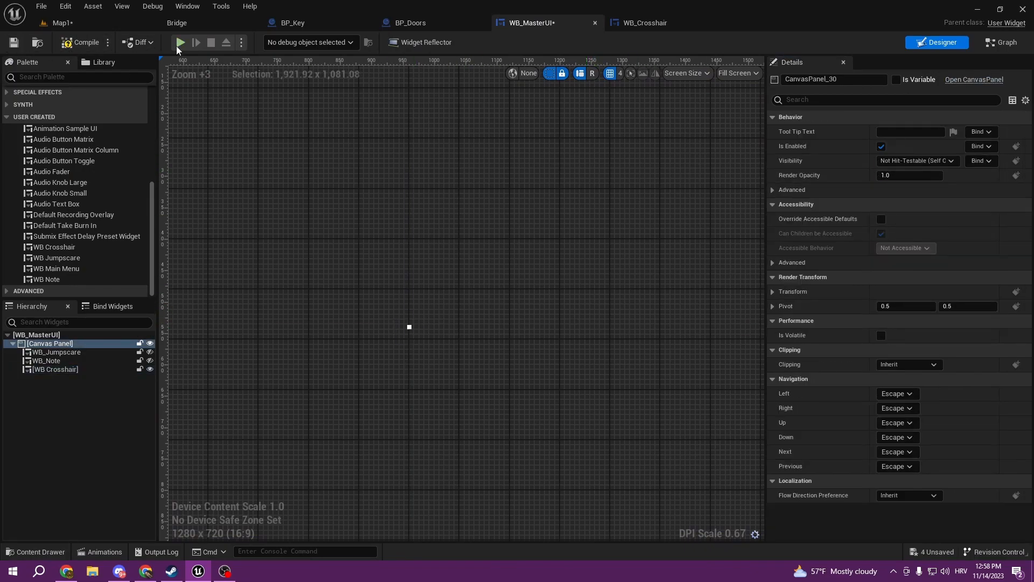
- Run the game to verify the small white dot appears at screen centre
{"action": "left_click", "coordinate": [179, 42]}
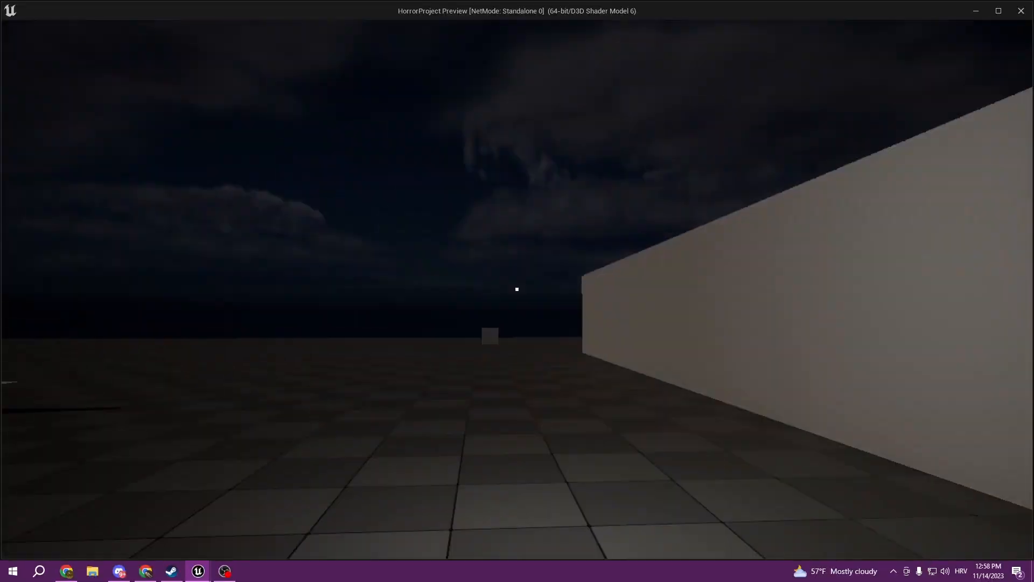